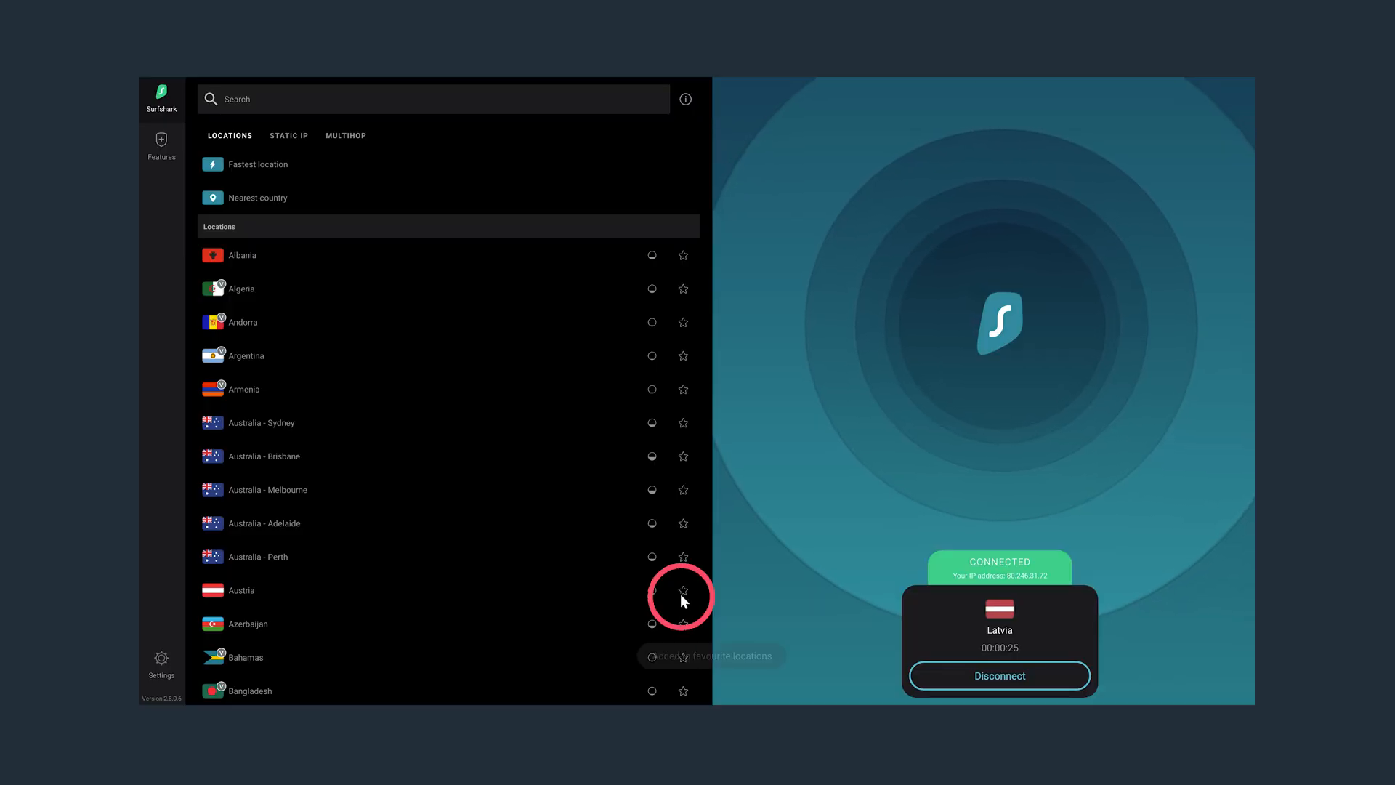
- Star Austria and Belgium - Antwerp as favourite locations in the Locations list
{"action": "left_click", "coordinate": [683, 591]}
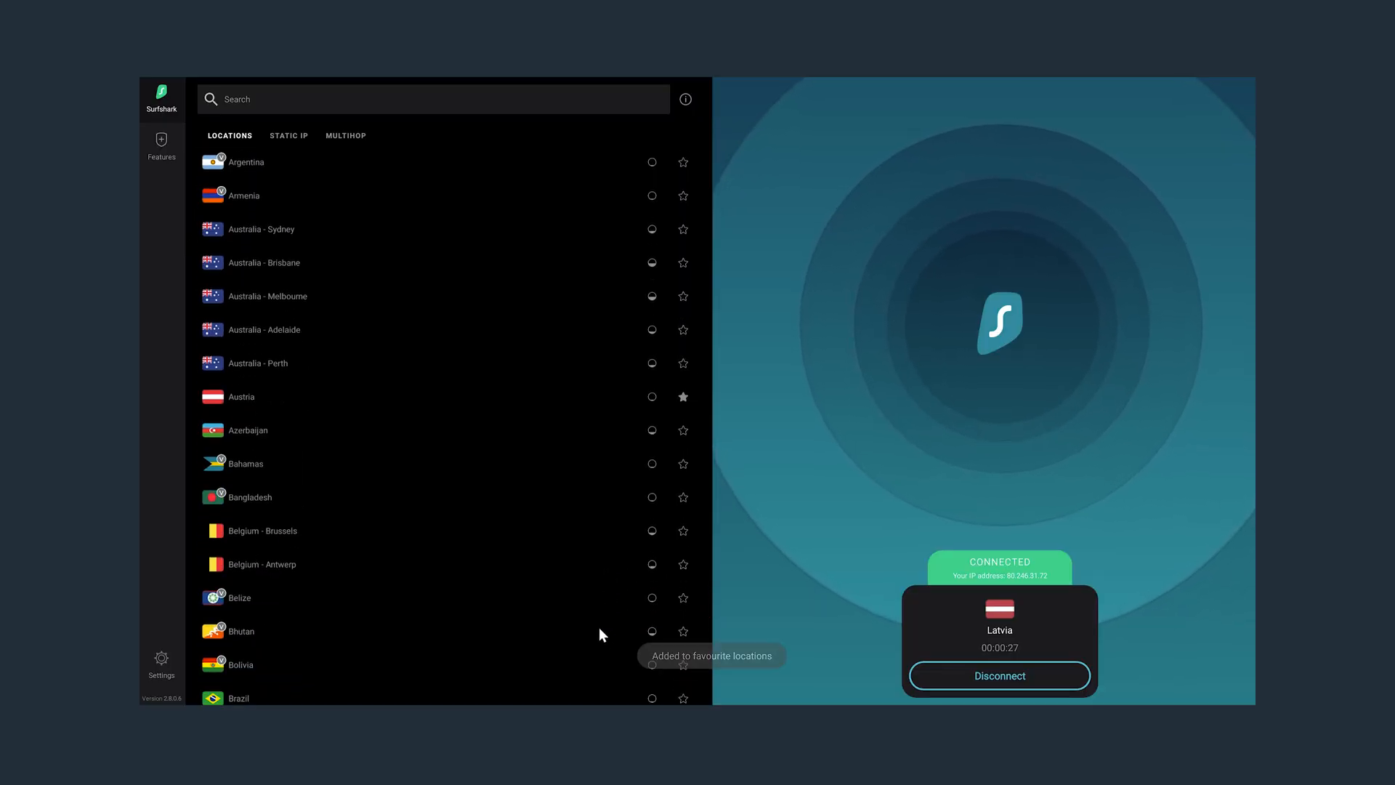
{"action": "left_click", "coordinate": [684, 564]}
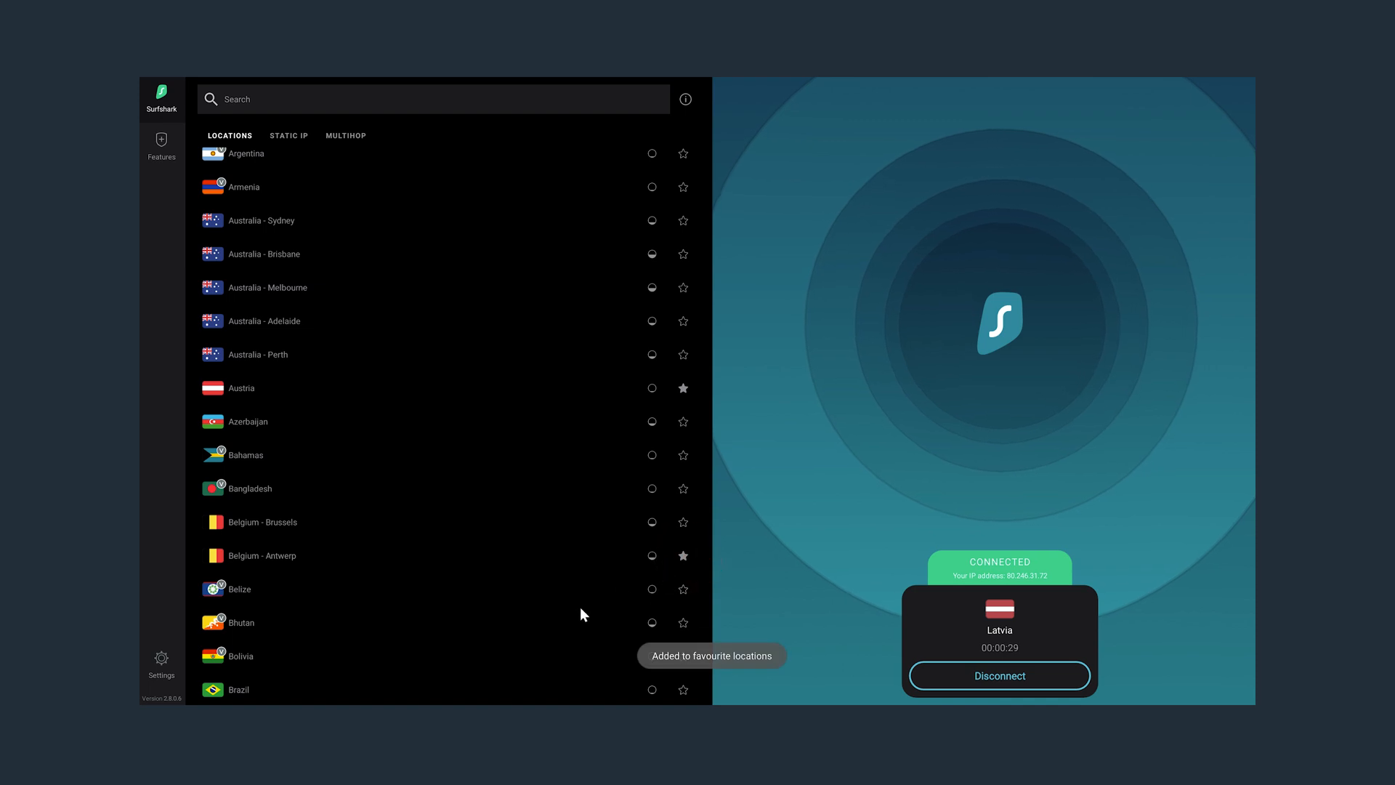